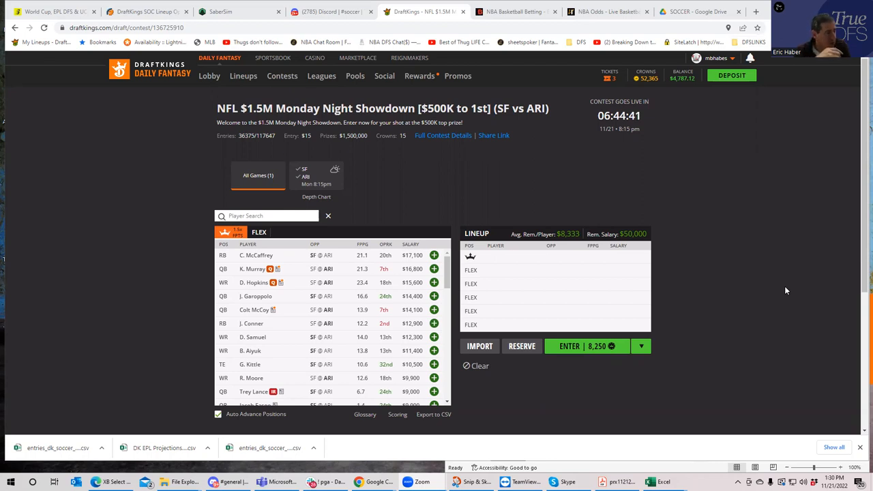
{"action": "mouse_move", "coordinate": [265, 275]}
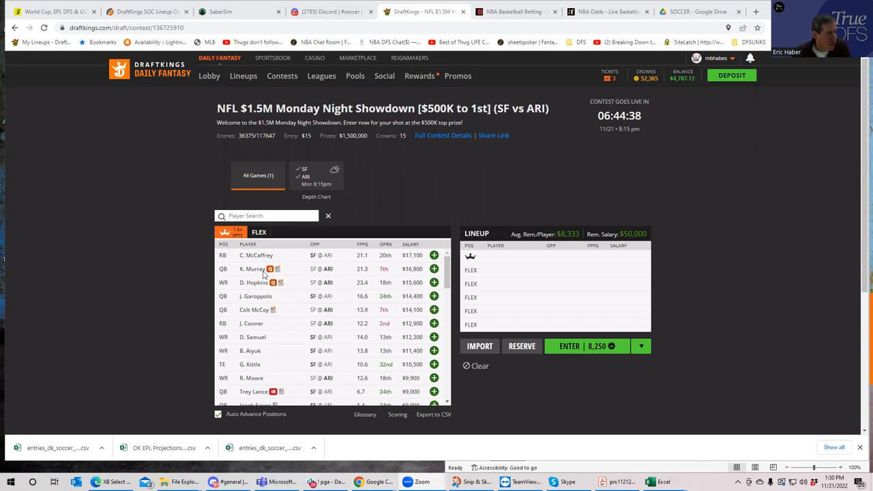
{"action": "mouse_move", "coordinate": [254, 269]}
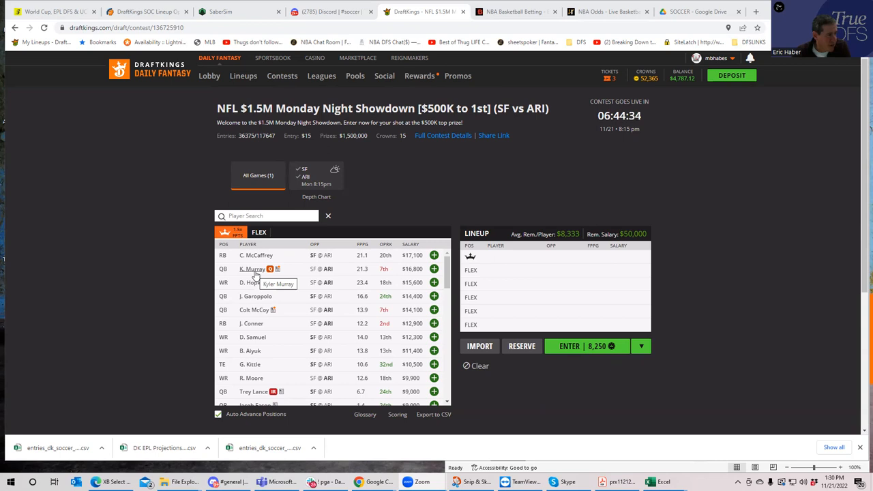
{"action": "mouse_move", "coordinate": [253, 282]}
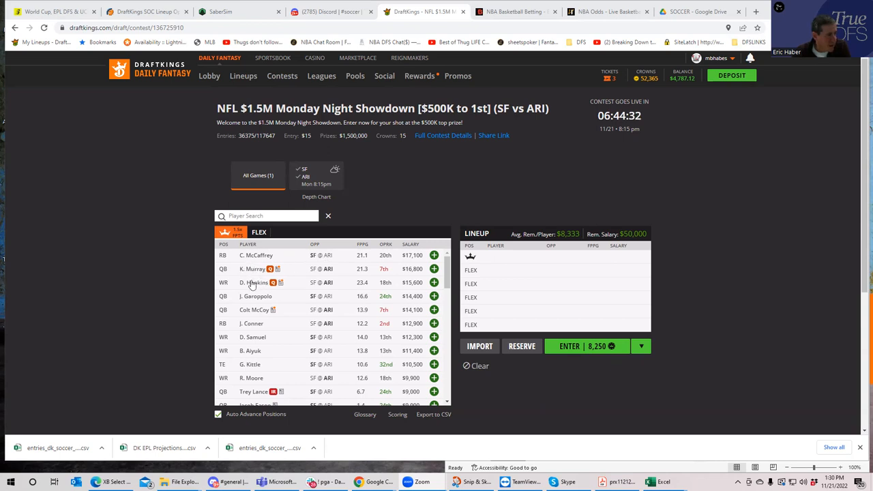
{"action": "mouse_move", "coordinate": [253, 282]}
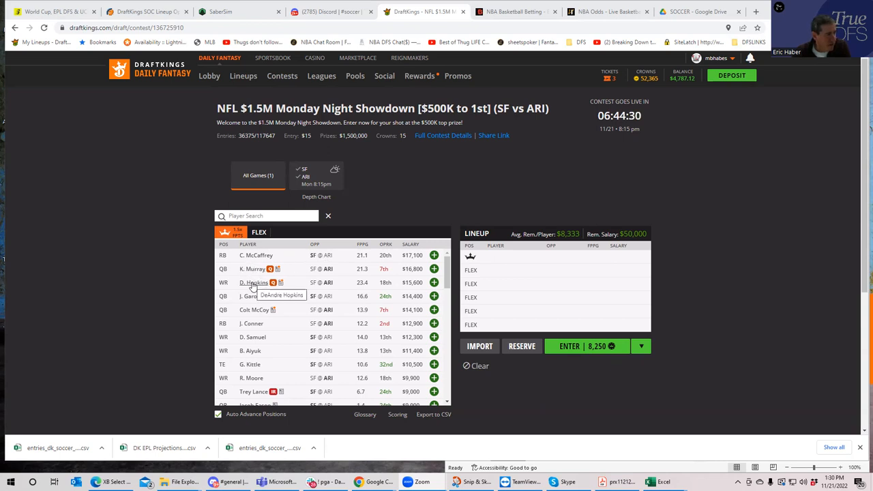
{"action": "mouse_move", "coordinate": [260, 311]}
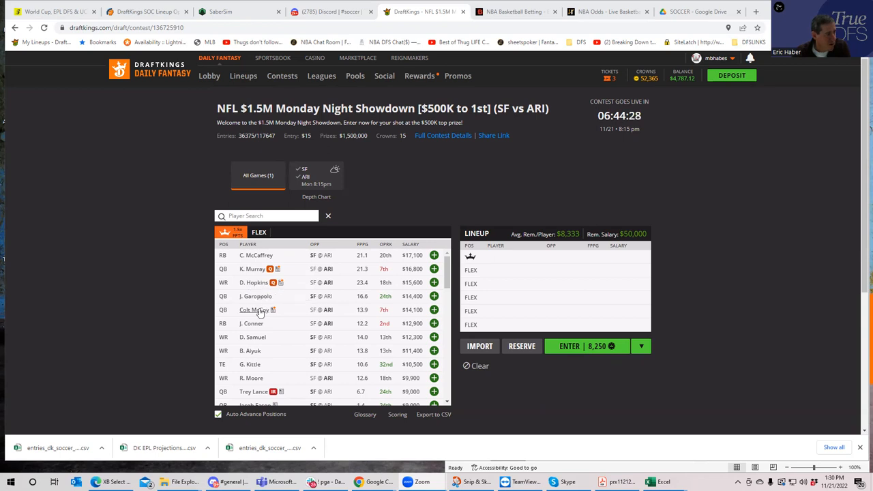
{"action": "mouse_move", "coordinate": [256, 309]}
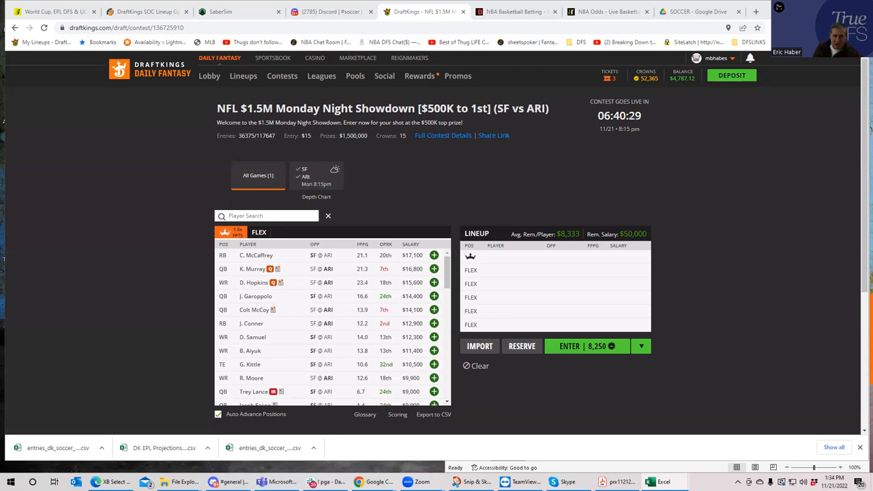
{"action": "mouse_move", "coordinate": [358, 194]}
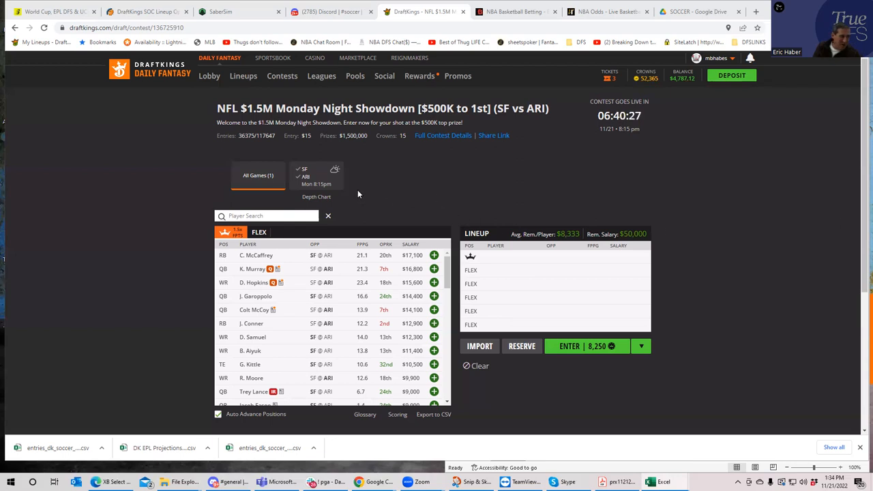
Filter the SF vs ARI showdown pool to Arizona Cardinals players only.
{"action": "left_click", "coordinate": [306, 176]}
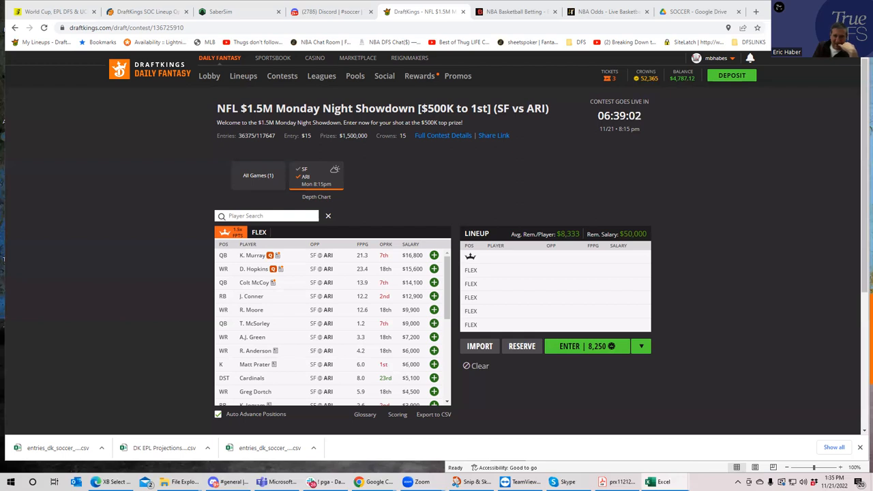
{"action": "mouse_move", "coordinate": [502, 132]}
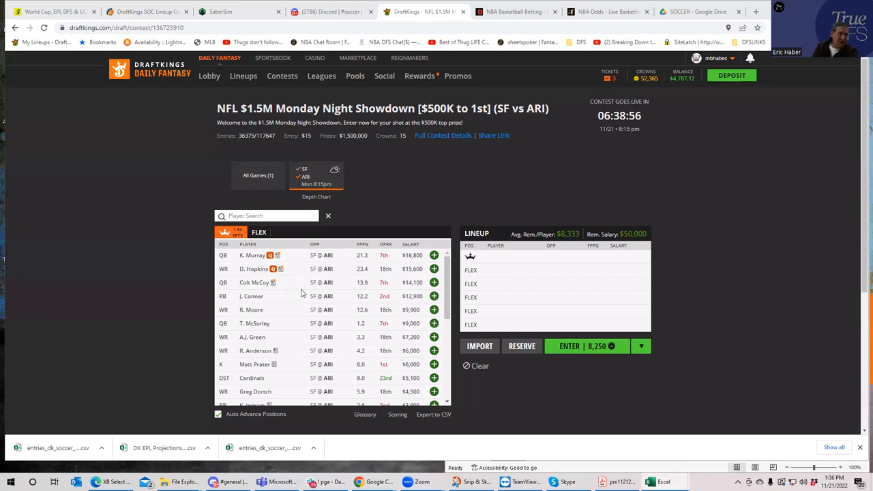
{"action": "mouse_move", "coordinate": [259, 326]}
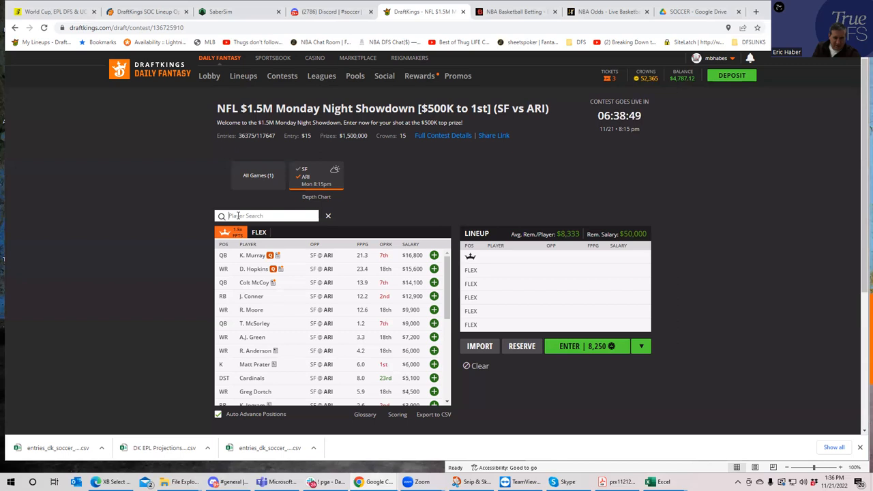
Search 'ing', review Keontay Ingram's player card and game log, then close it.
{"action": "type", "text": "ing"}
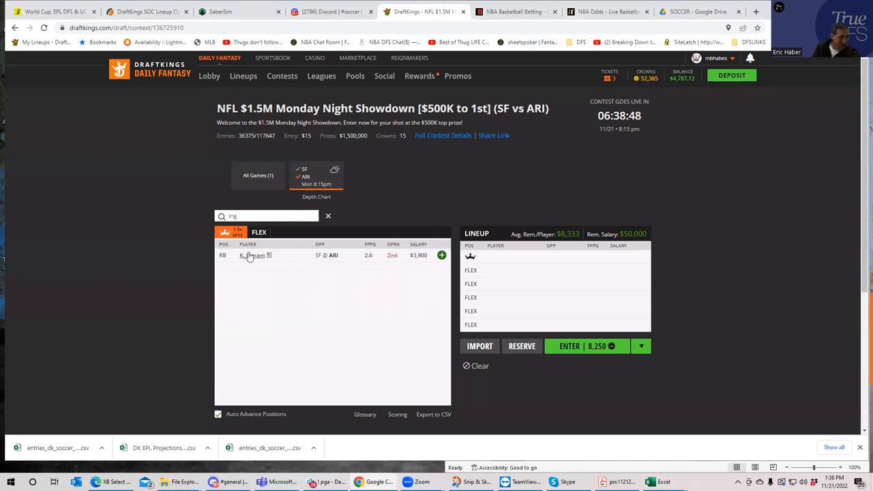
{"action": "left_click", "coordinate": [253, 255]}
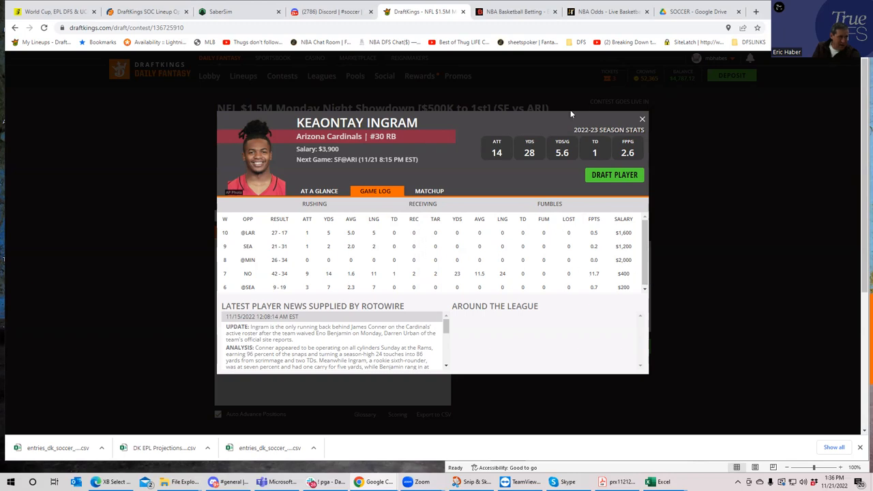
{"action": "left_click", "coordinate": [641, 120]}
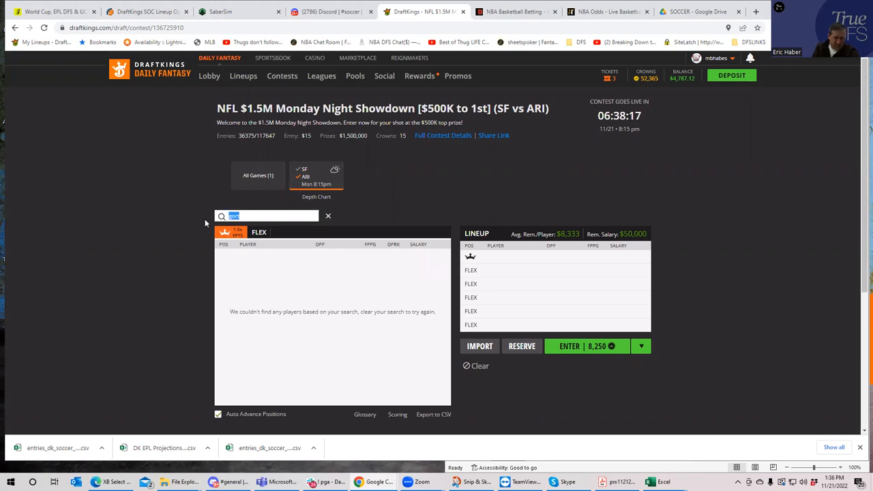
Search 'dor' so Greg Dortch is the only player listed.
{"action": "type", "text": "dor"}
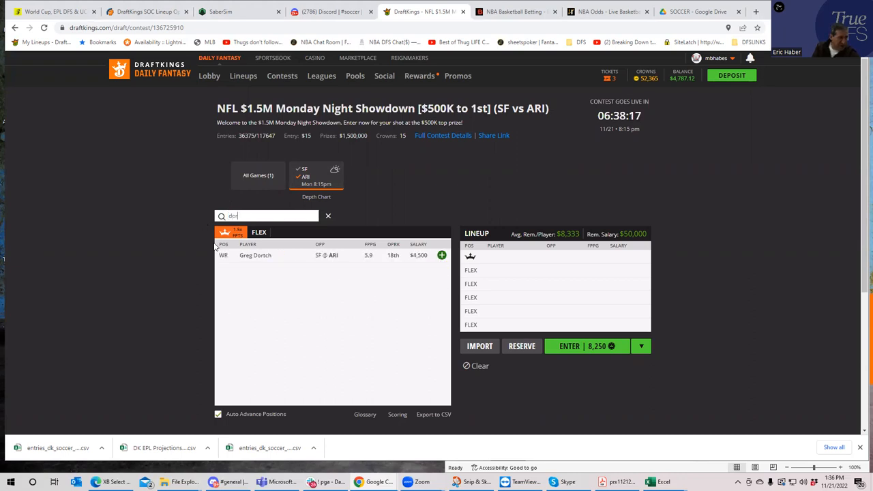
Review Greg Dortch's week-by-week game log on his player card and close it.
{"action": "left_click", "coordinate": [255, 255]}
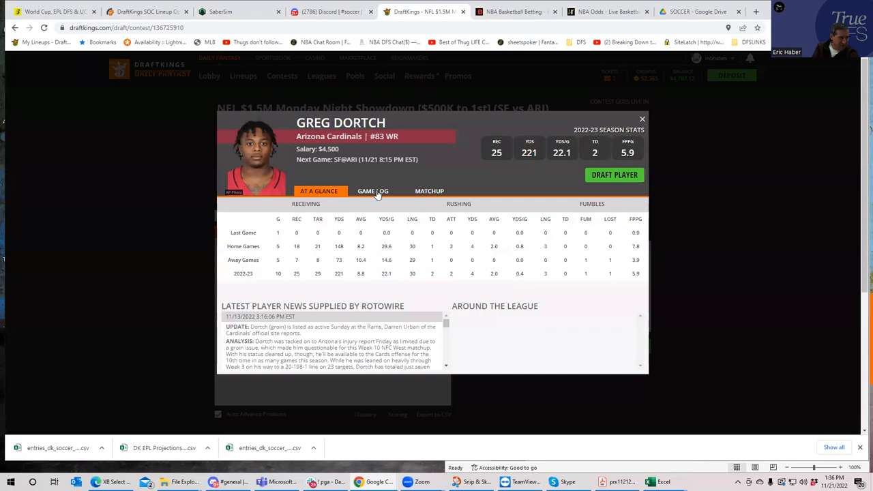
{"action": "left_click", "coordinate": [374, 191]}
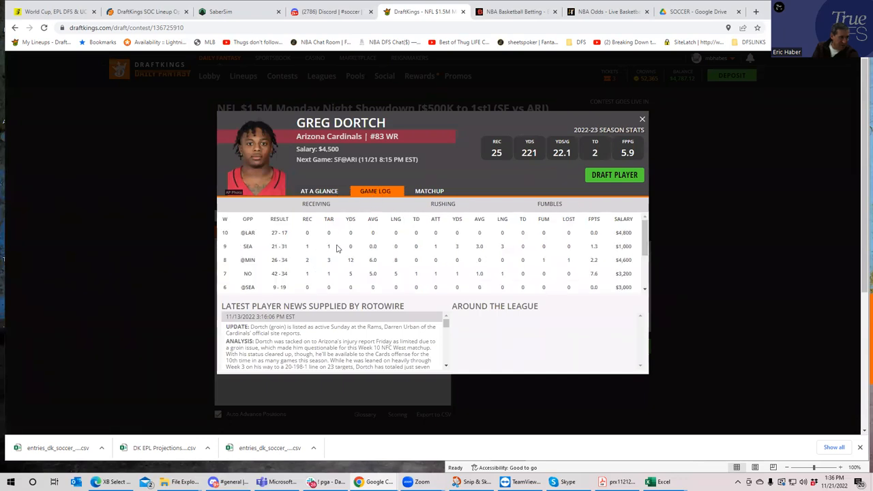
{"action": "scroll", "scroll_direction": "down", "scroll_amount": 3}
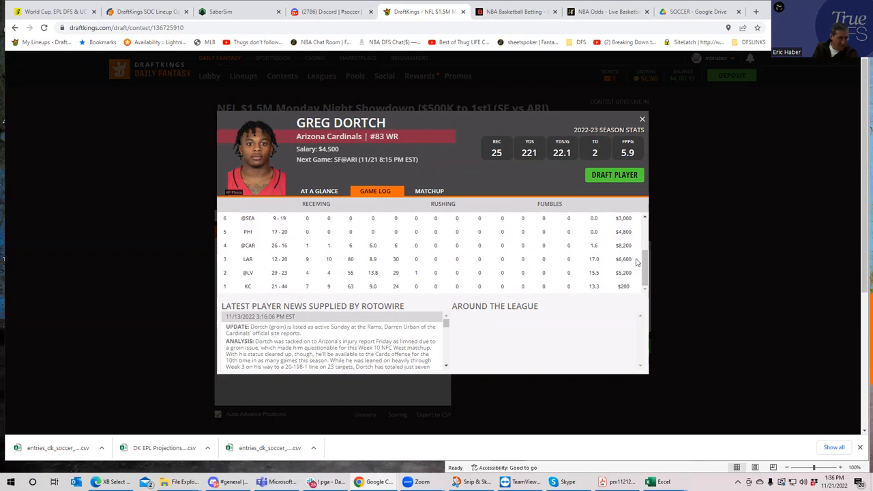
{"action": "scroll", "scroll_direction": "up", "scroll_amount": 3}
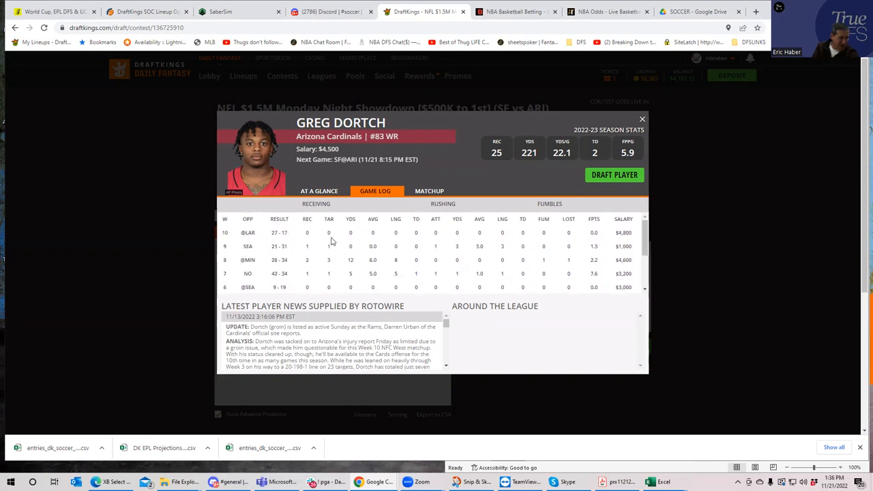
{"action": "mouse_move", "coordinate": [305, 238]}
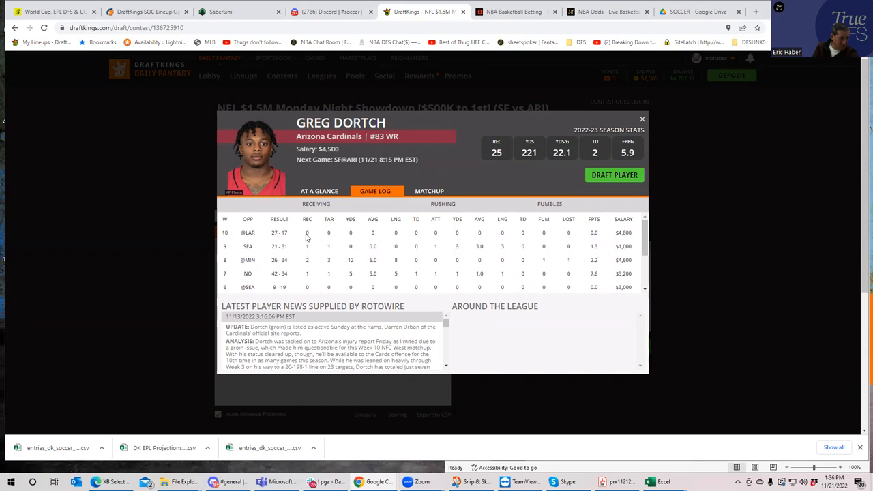
{"action": "mouse_move", "coordinate": [359, 345]}
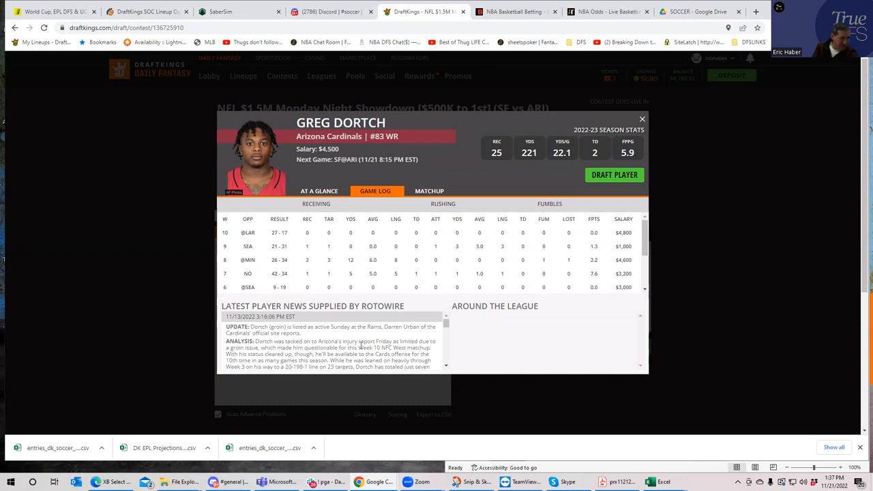
{"action": "mouse_move", "coordinate": [328, 256]}
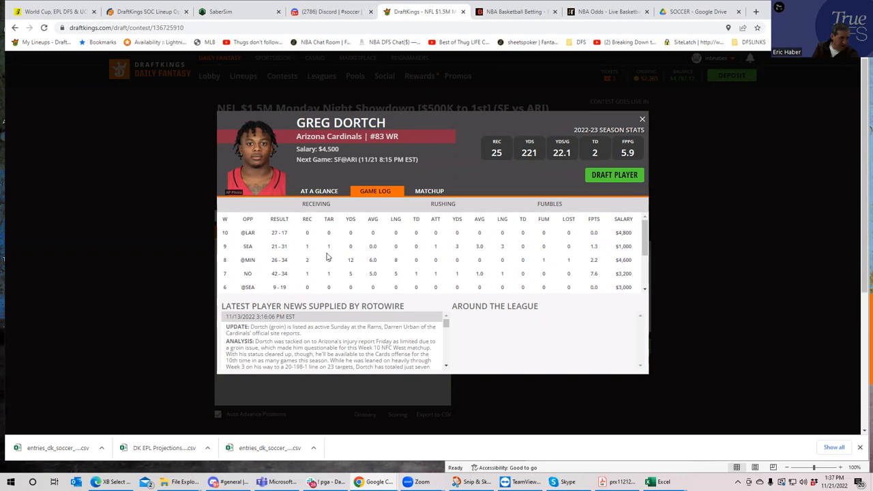
{"action": "mouse_move", "coordinate": [401, 243]}
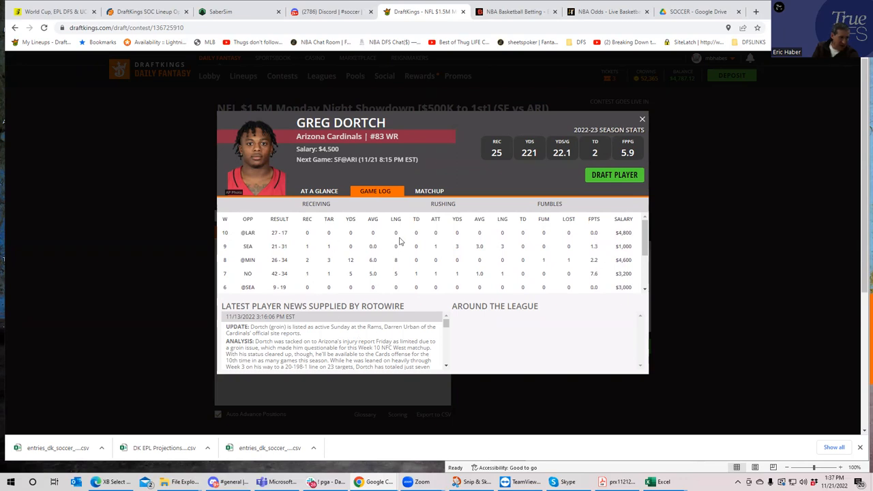
{"action": "mouse_move", "coordinate": [424, 268]}
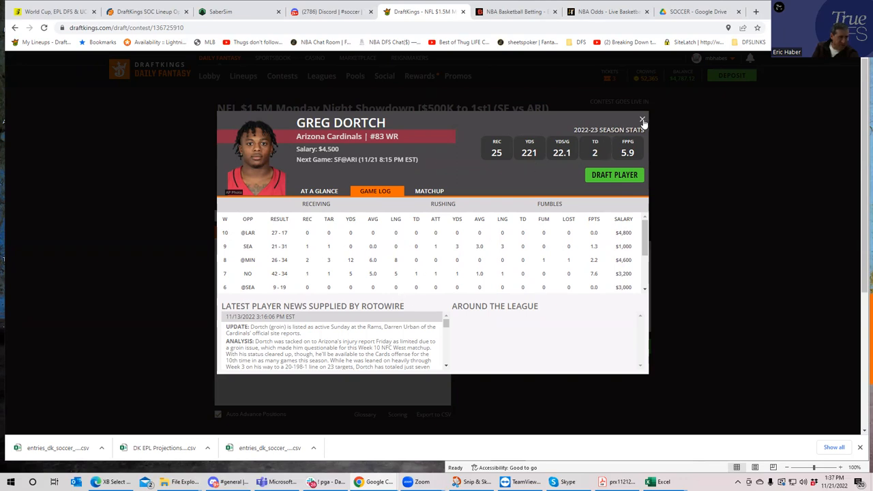
{"action": "left_click", "coordinate": [641, 120]}
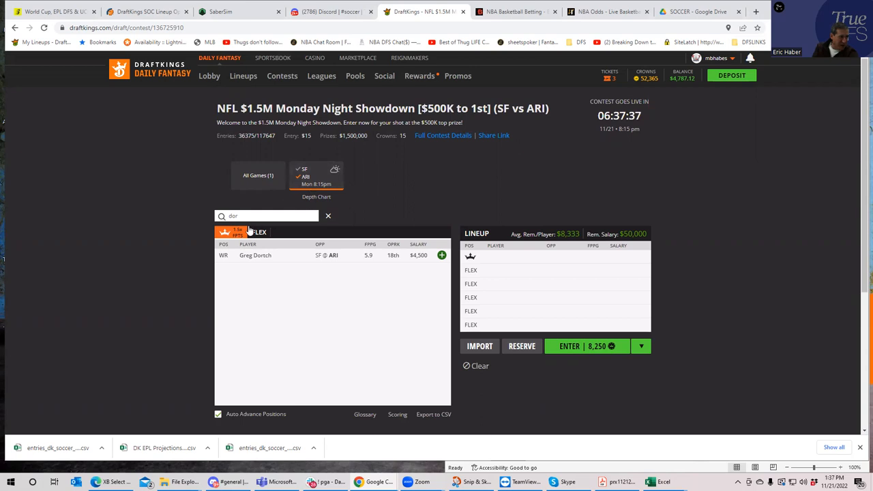
Clear the player search to restore the full showdown player pool.
{"action": "left_click", "coordinate": [328, 215]}
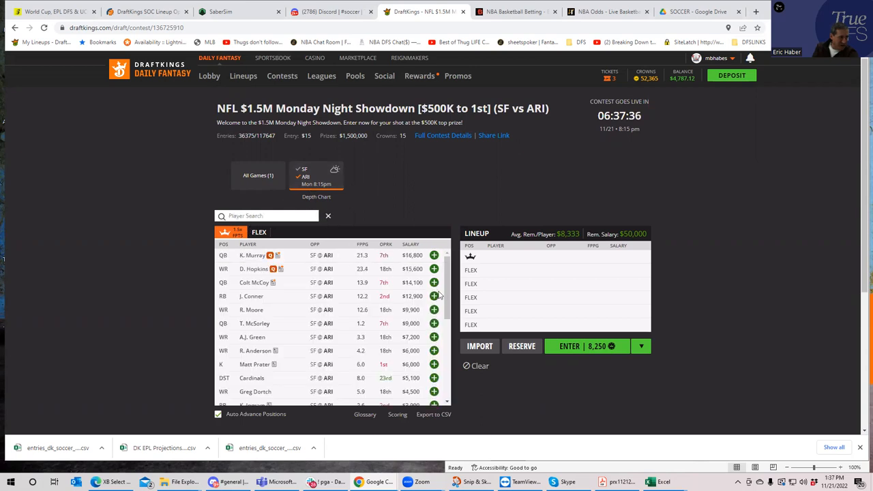
{"action": "mouse_move", "coordinate": [305, 363]}
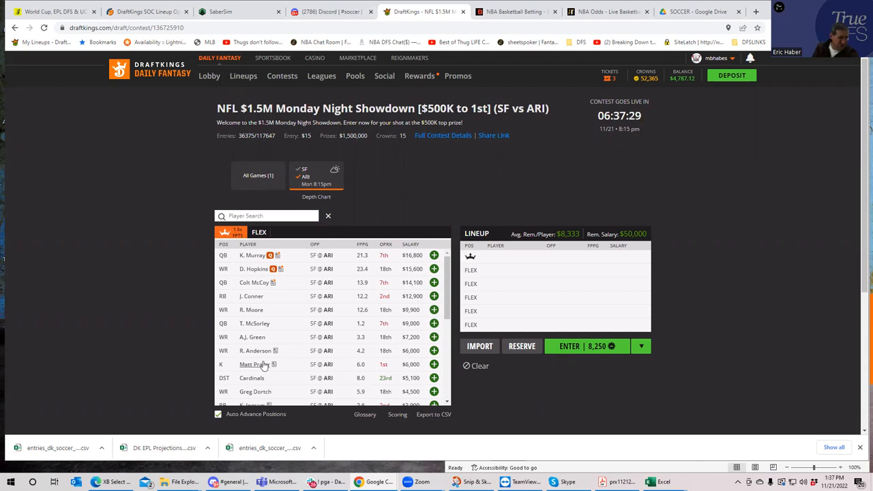
{"action": "mouse_move", "coordinate": [322, 367]}
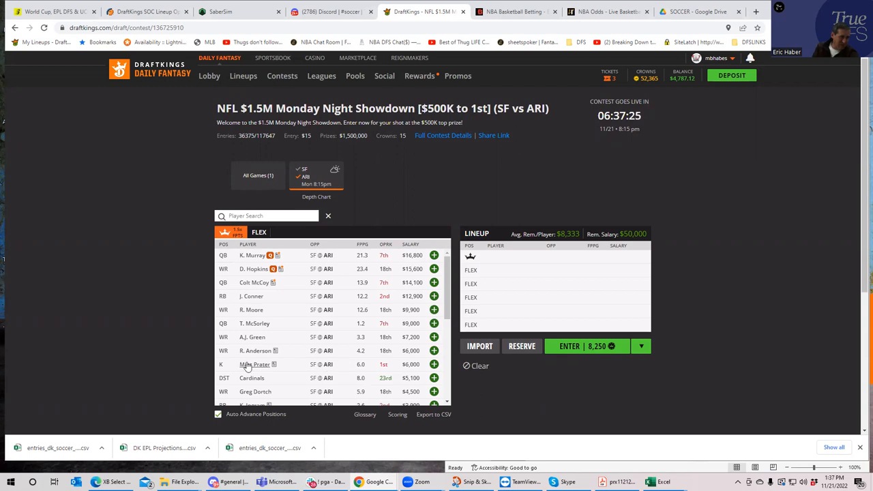
{"action": "mouse_move", "coordinate": [349, 367]}
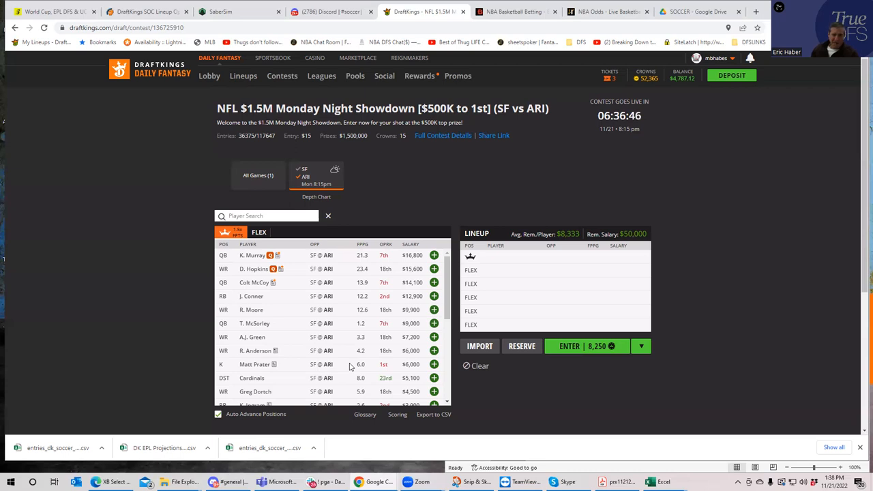
{"action": "mouse_move", "coordinate": [311, 202]}
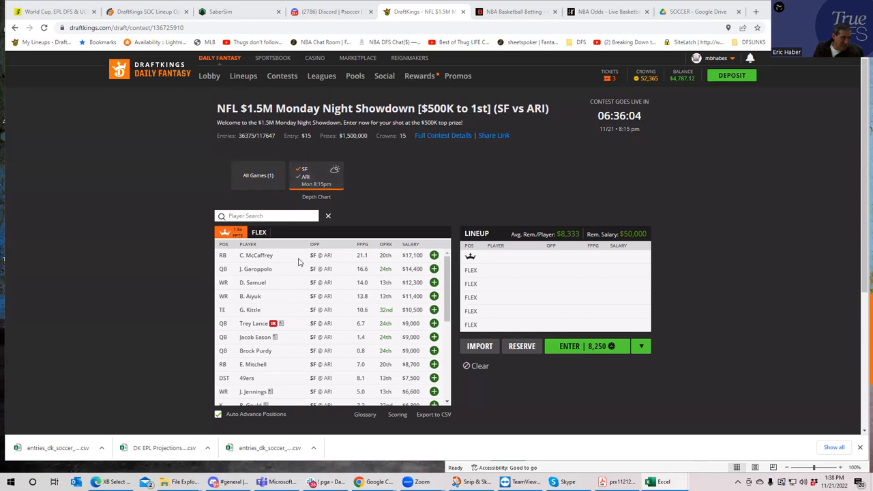
Bring up Kyle Juszczyk's player card on his week-by-week game log.
{"action": "scroll", "scroll_direction": "down", "scroll_amount": 3}
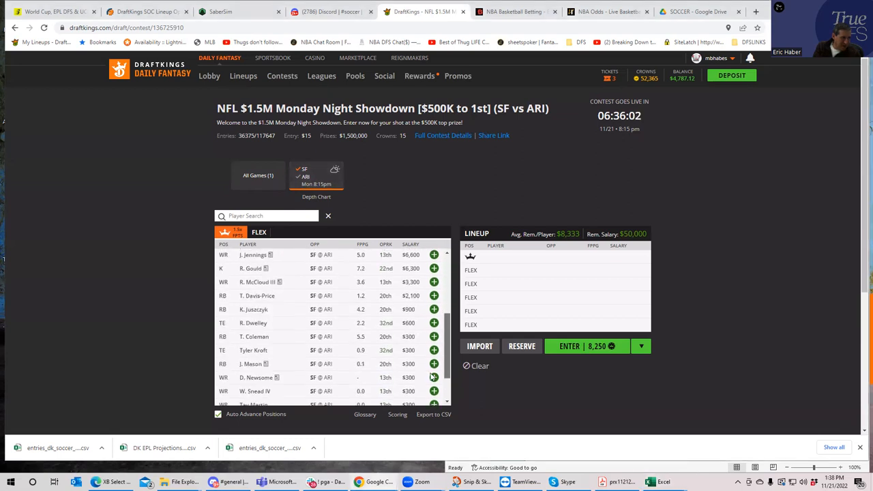
{"action": "left_click", "coordinate": [254, 309]}
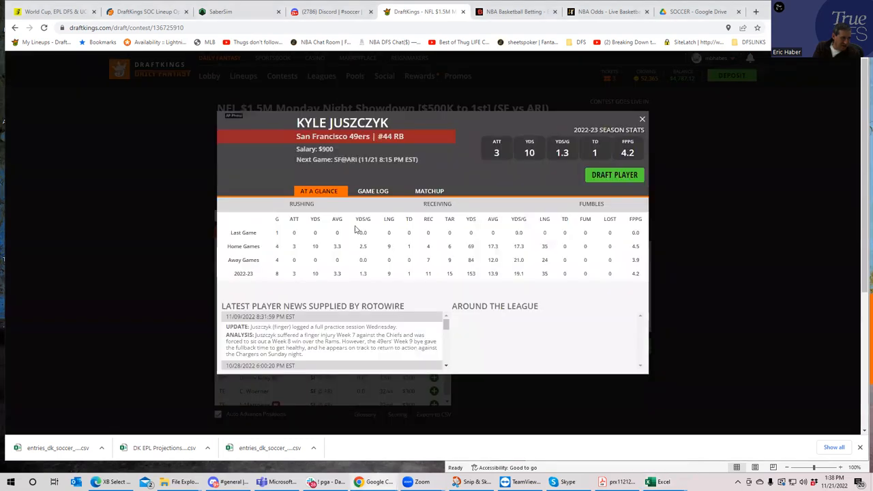
{"action": "left_click", "coordinate": [375, 191]}
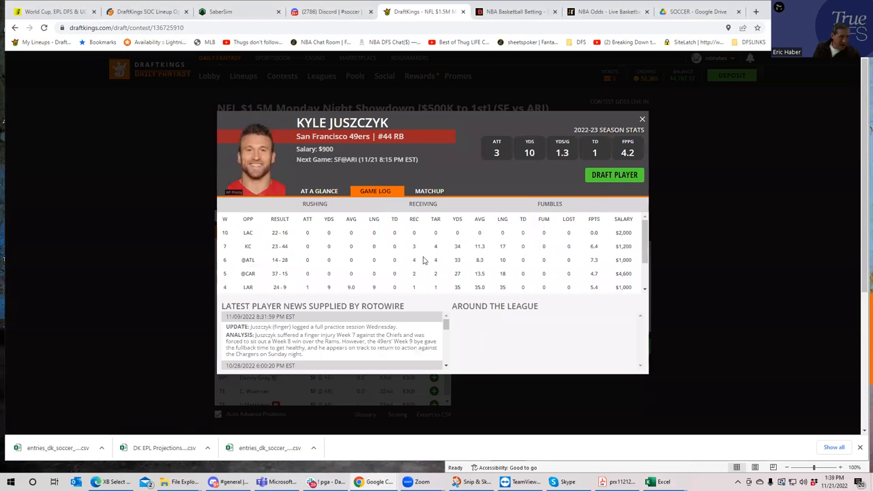
{"action": "mouse_move", "coordinate": [285, 230]}
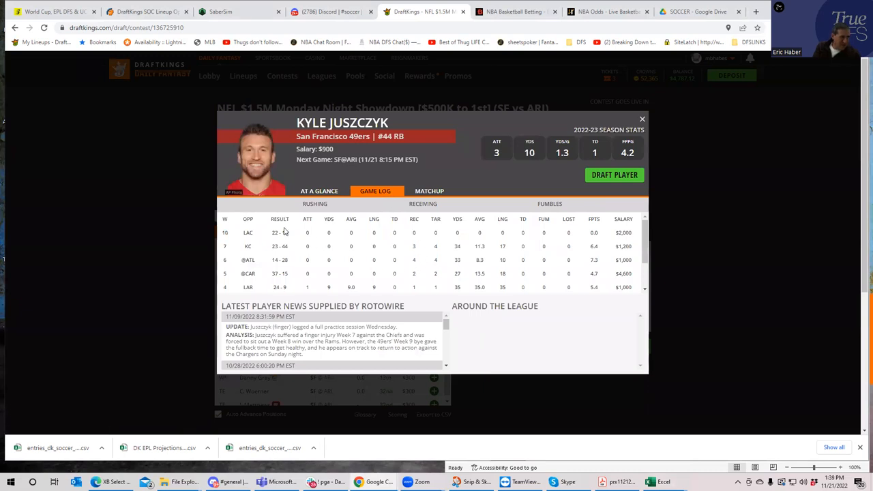
{"action": "mouse_move", "coordinate": [317, 279]}
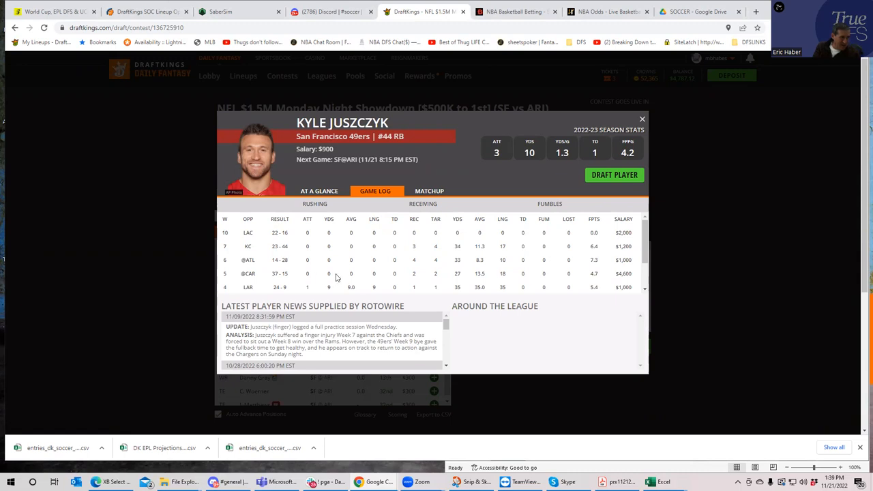
{"action": "mouse_move", "coordinate": [415, 270]}
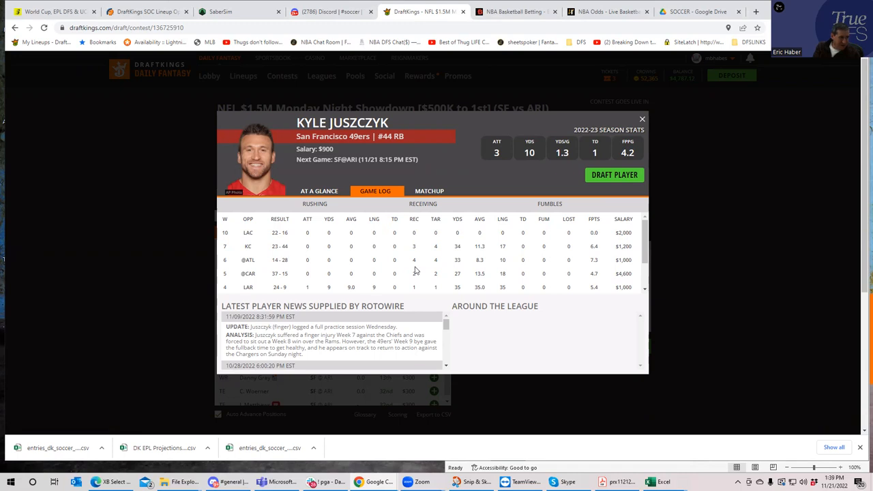
{"action": "mouse_move", "coordinate": [439, 272]}
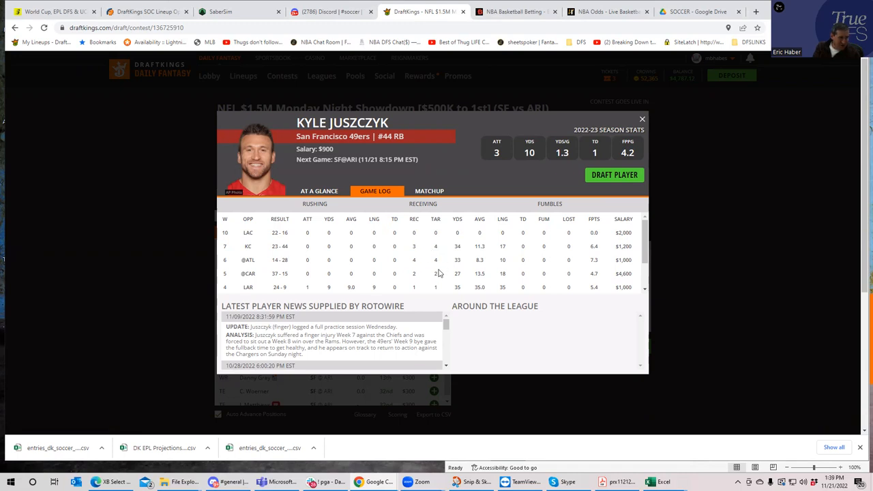
{"action": "mouse_move", "coordinate": [439, 273]}
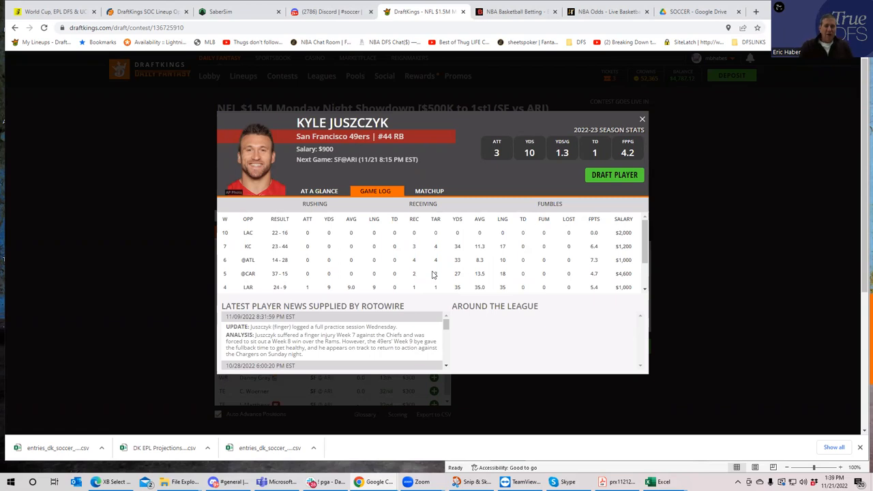
{"action": "mouse_move", "coordinate": [662, 99]}
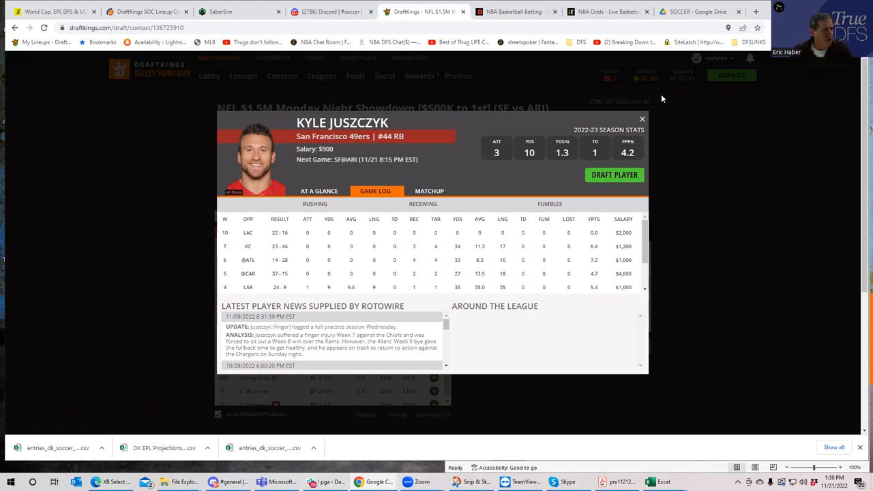
Close Juszczyk's card and switch to the SaberSim SF vs ARI projections page.
{"action": "left_click", "coordinate": [641, 120]}
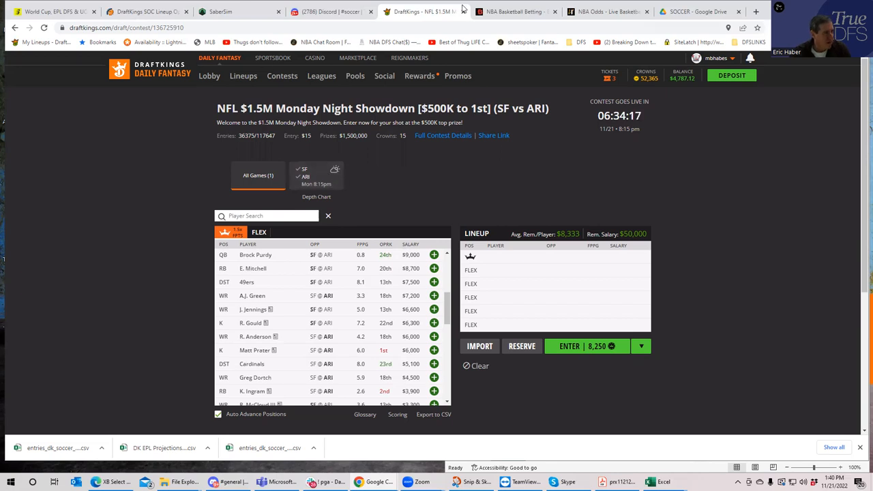
{"action": "left_click", "coordinate": [219, 11]}
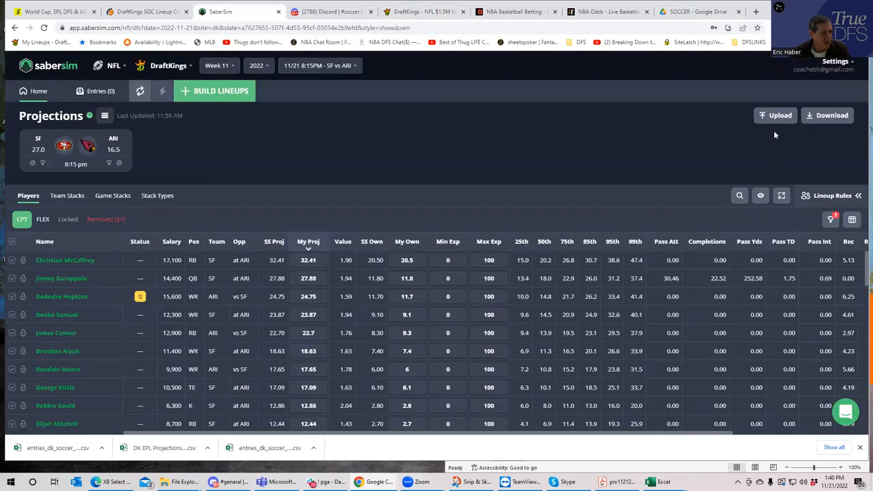
Upload the custom projections and ownership CSV for 18 players and save it.
{"action": "left_click", "coordinate": [774, 114]}
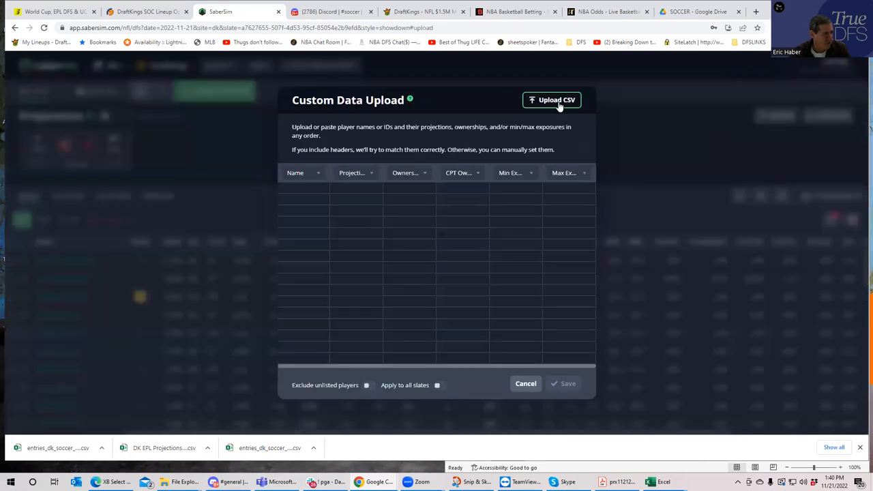
{"action": "left_click", "coordinate": [551, 99]}
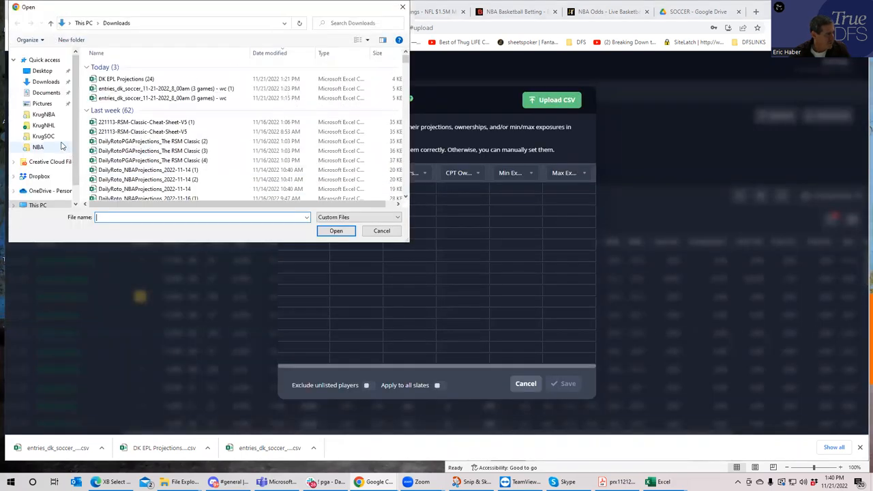
{"action": "left_click", "coordinate": [43, 114]}
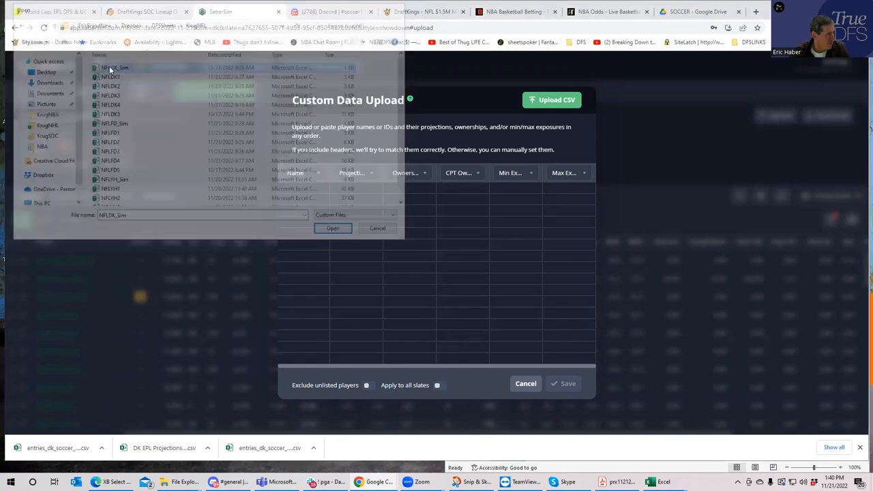
{"action": "left_click", "coordinate": [333, 228]}
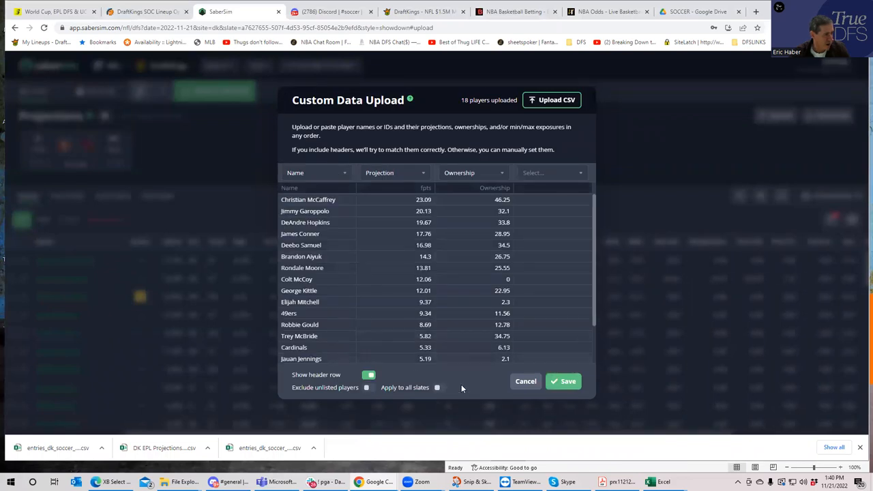
{"action": "left_click", "coordinate": [563, 382]}
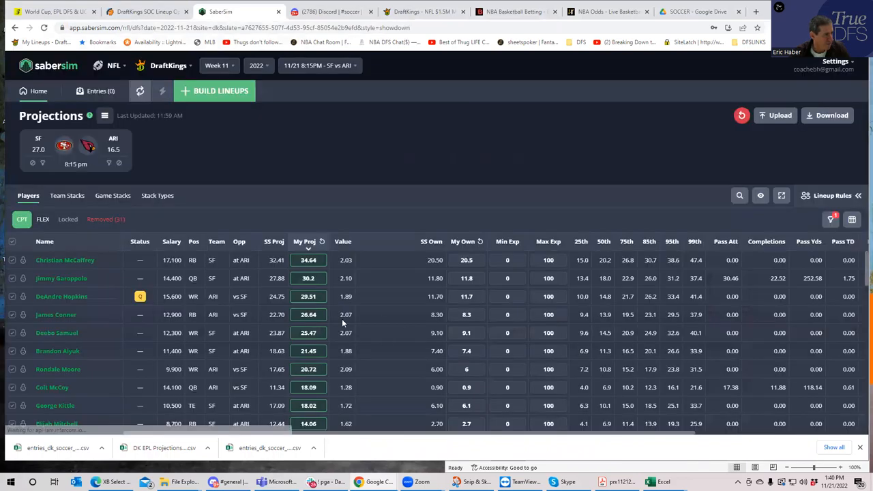
{"action": "scroll", "scroll_direction": "right", "scroll_amount": 3}
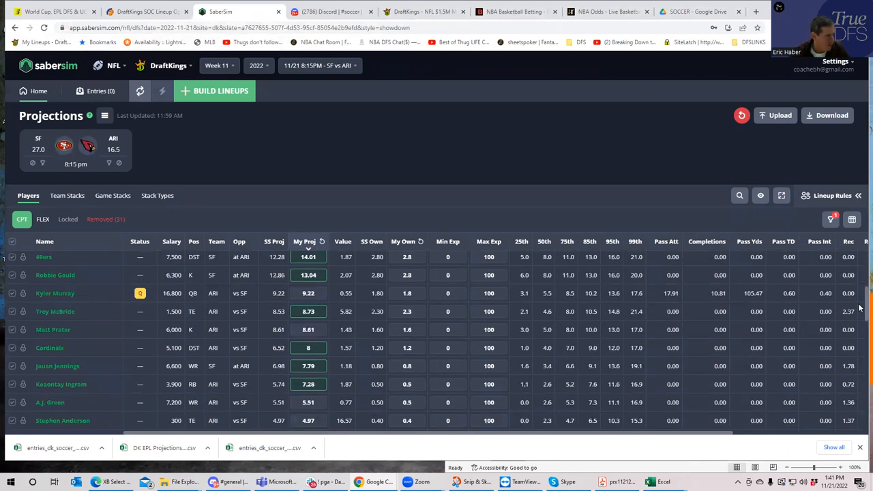
{"action": "scroll", "scroll_direction": "down", "scroll_amount": 3}
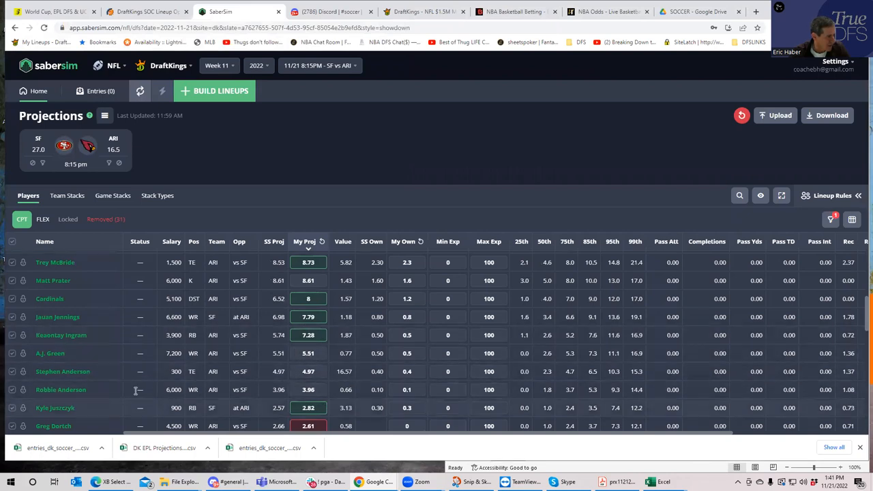
{"action": "mouse_move", "coordinate": [321, 390]}
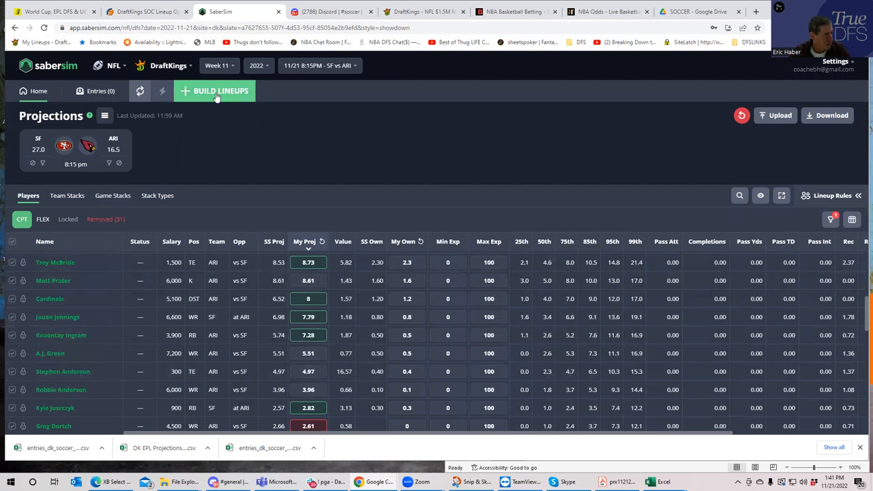
Start a new GPP build of 150 lineups with a 49,200 maximum salary.
{"action": "left_click", "coordinate": [214, 91]}
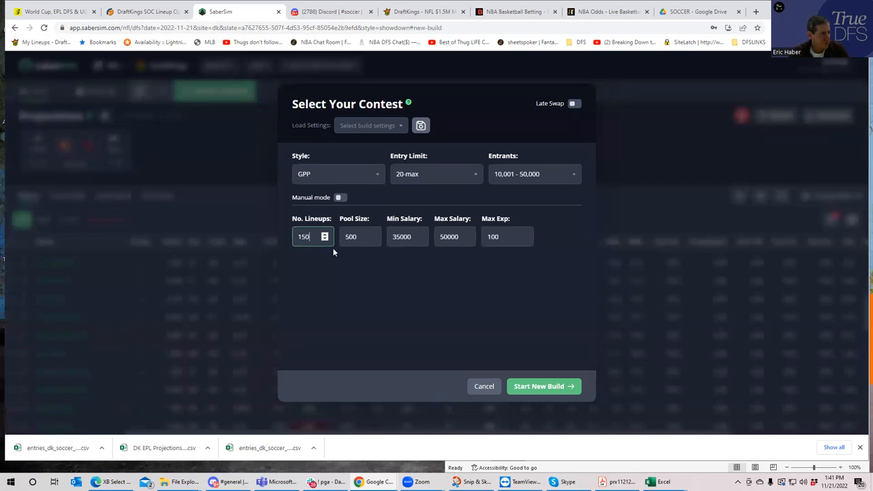
{"action": "left_click", "coordinate": [466, 235]}
{"action": "type", "text": "49200"}
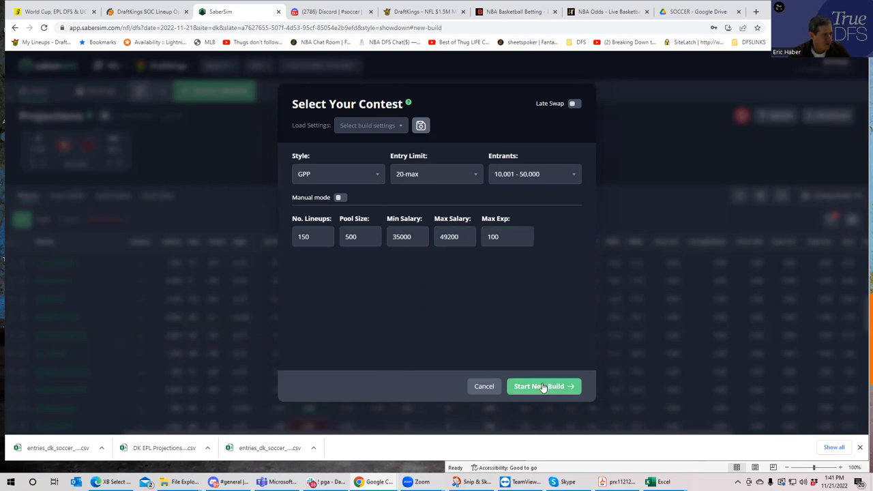
{"action": "left_click", "coordinate": [539, 386]}
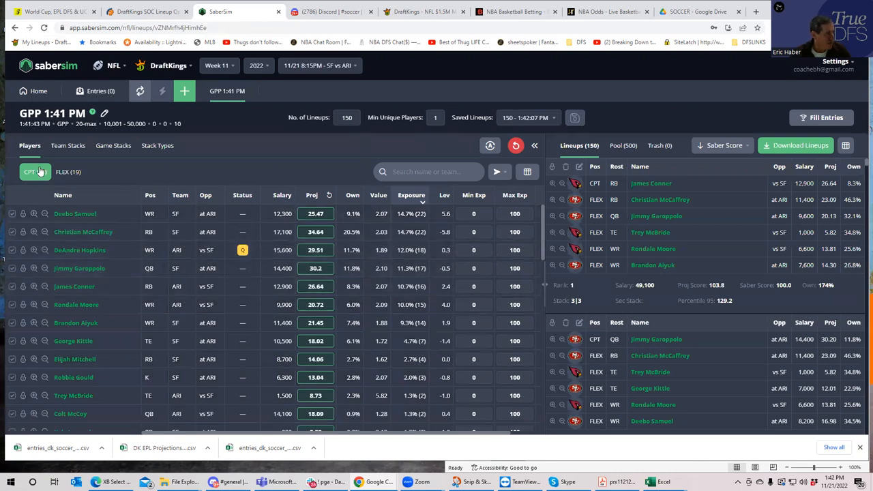
Switch the build's player exposures view from captain to the FLEX slot.
{"action": "left_click", "coordinate": [36, 172]}
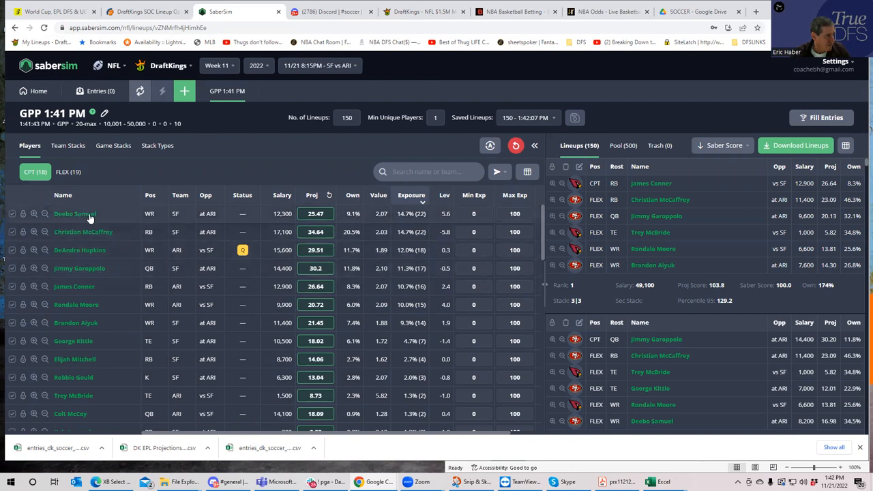
{"action": "mouse_move", "coordinate": [99, 279]}
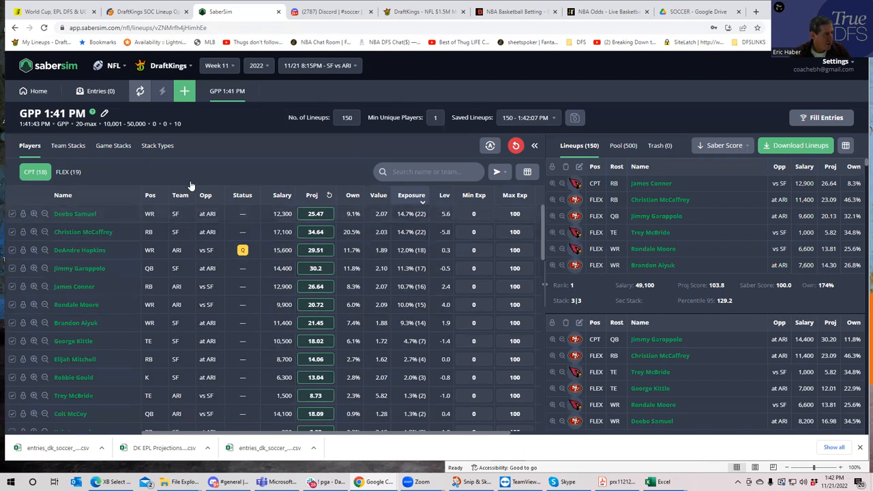
{"action": "left_click", "coordinate": [68, 172]}
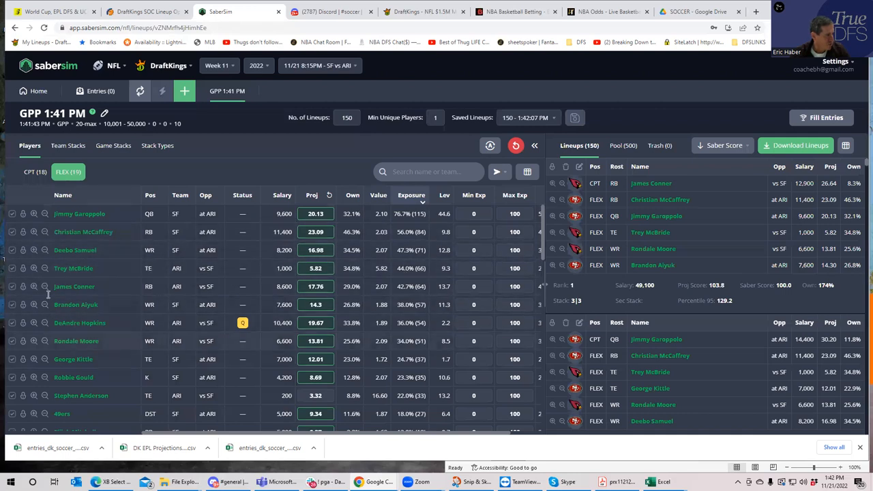
{"action": "mouse_move", "coordinate": [133, 403]}
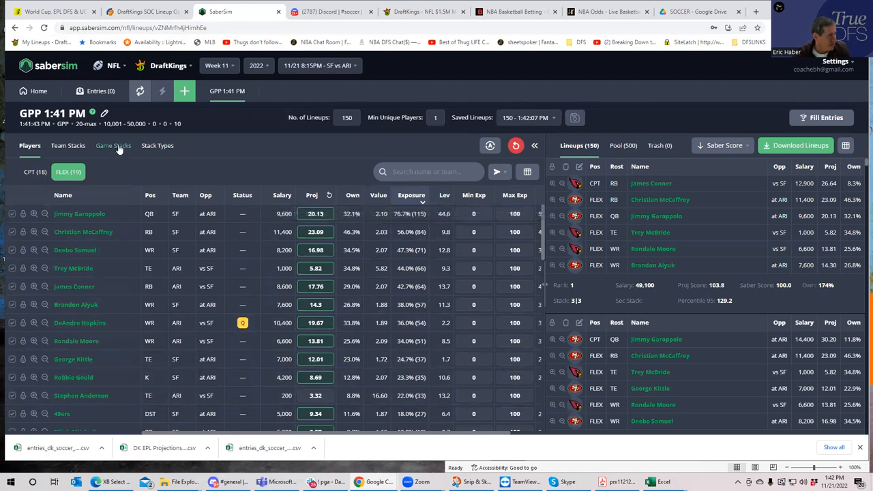
View the stack type breakdown, led by 4|2 at 50%, 3|3 at 32% and 5 at 18%.
{"action": "left_click", "coordinate": [157, 144]}
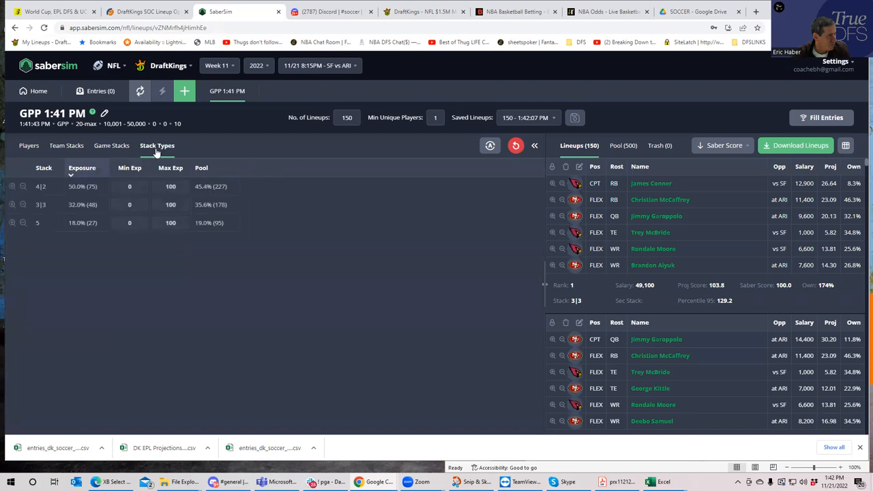
{"action": "mouse_move", "coordinate": [130, 167]}
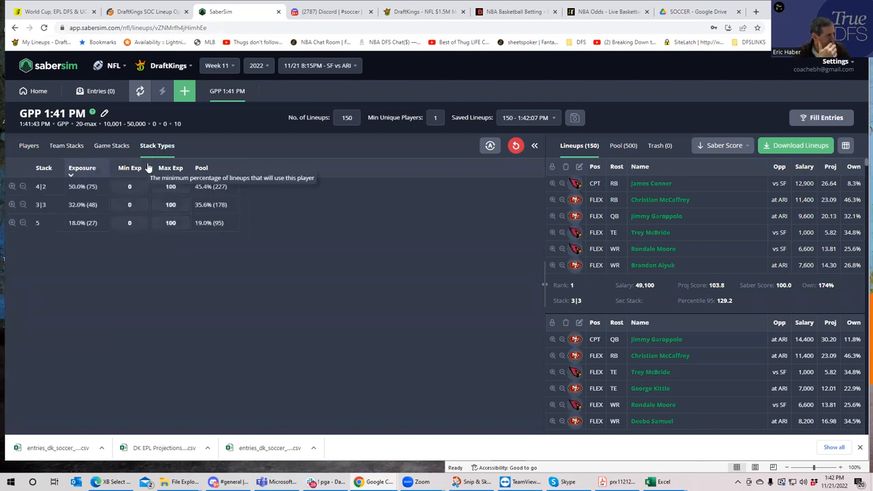
{"action": "mouse_move", "coordinate": [101, 186]}
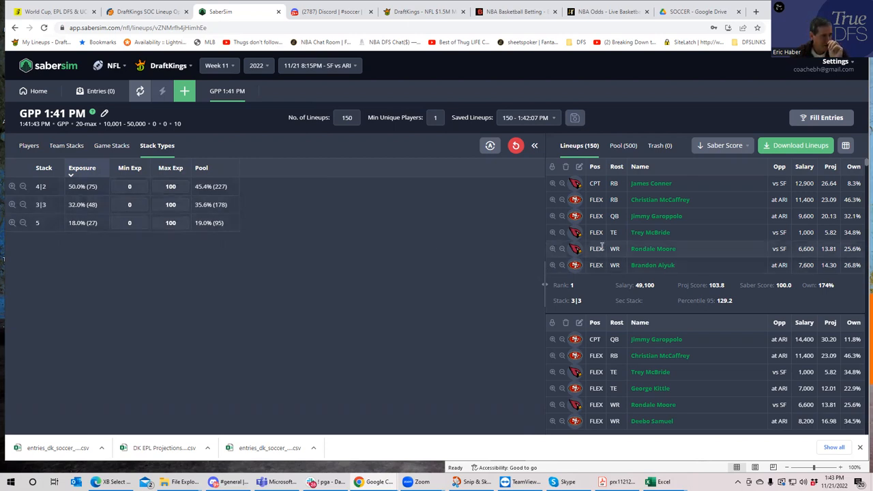
{"action": "mouse_move", "coordinate": [793, 207]}
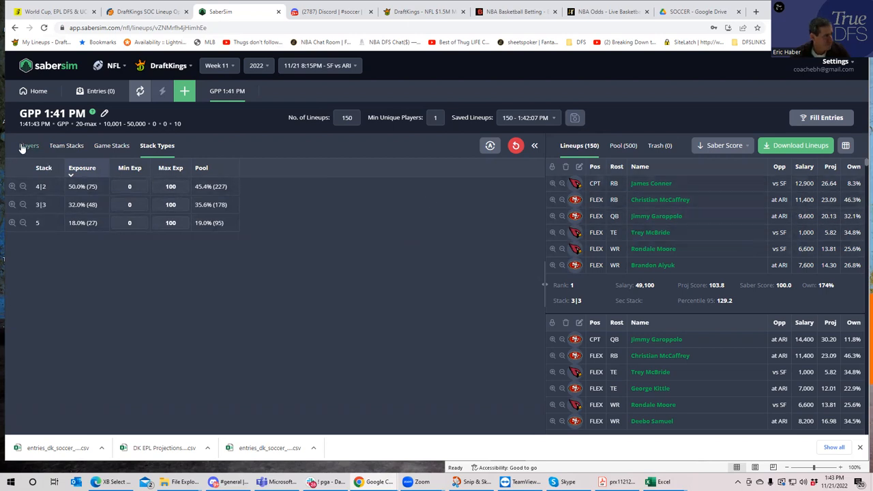
Search the captain player list for 'kyle' to show the two matches, then clear the search.
{"action": "left_click", "coordinate": [30, 144]}
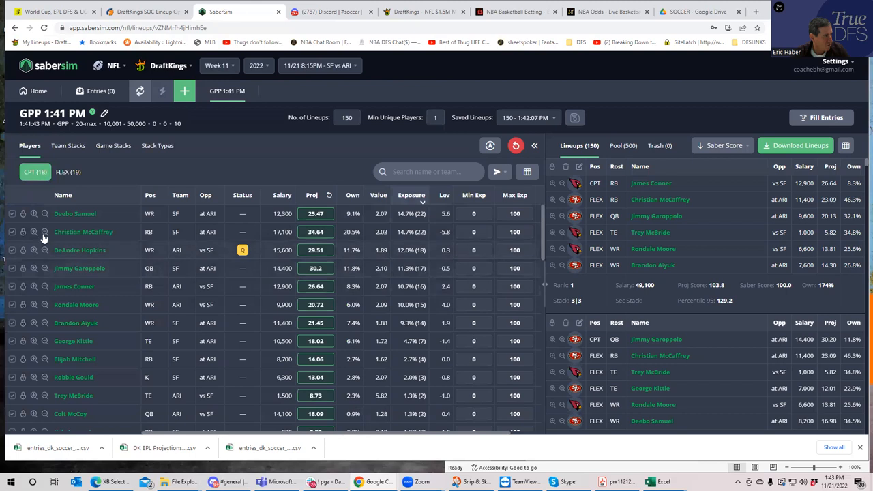
{"action": "mouse_move", "coordinate": [85, 278]}
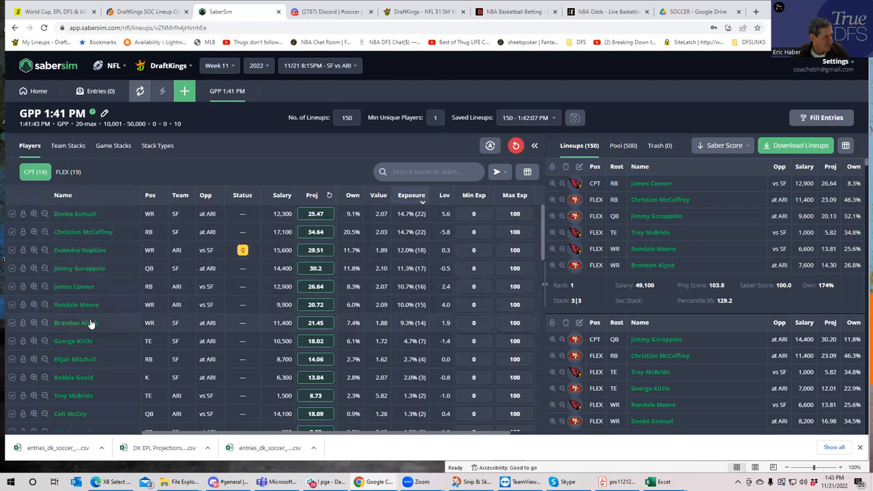
{"action": "left_click", "coordinate": [428, 172]}
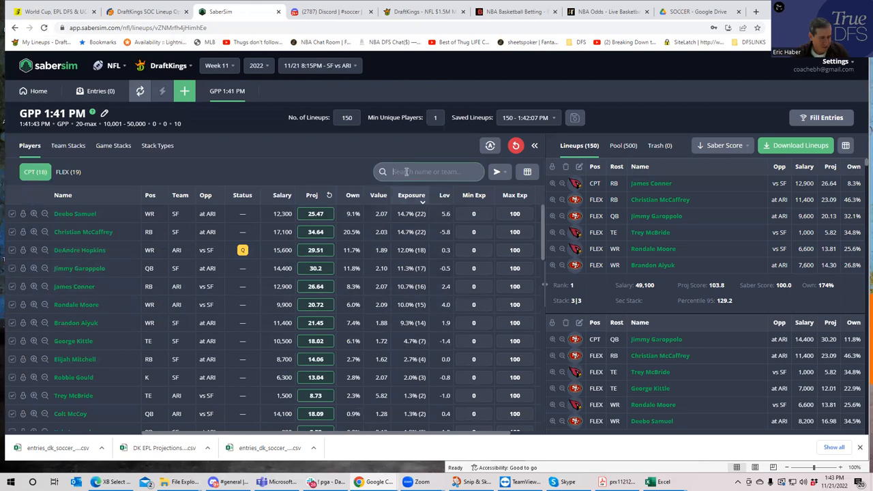
{"action": "left_click", "coordinate": [430, 171]}
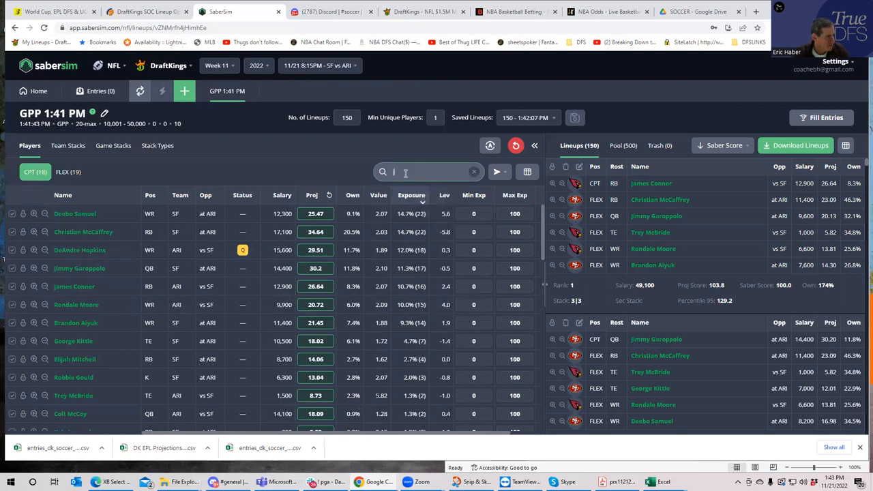
{"action": "type", "text": "kyl"}
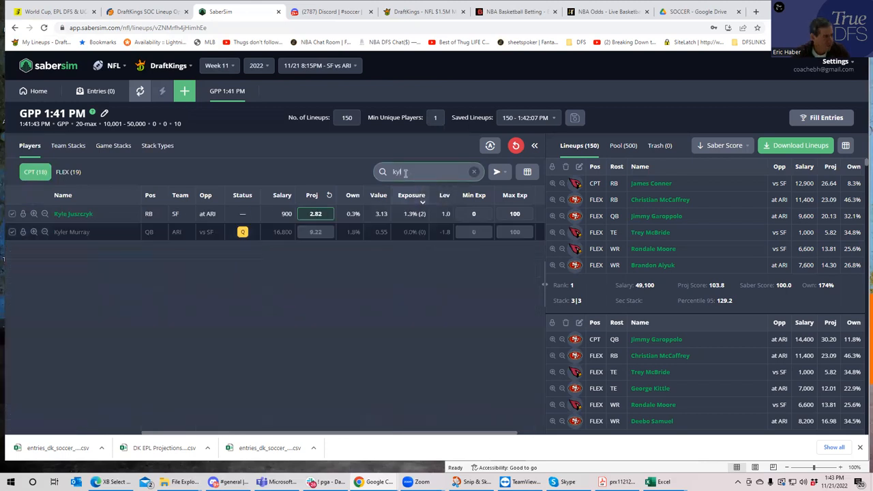
{"action": "type", "text": "e"}
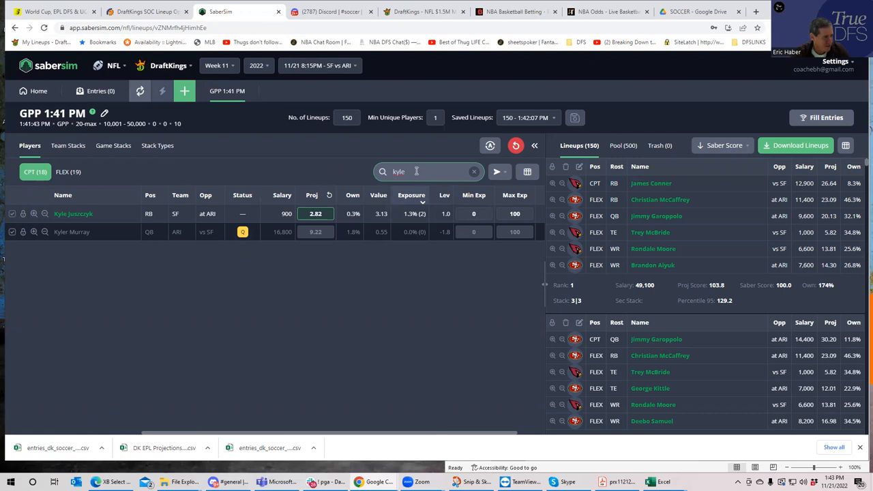
{"action": "left_click", "coordinate": [473, 171]}
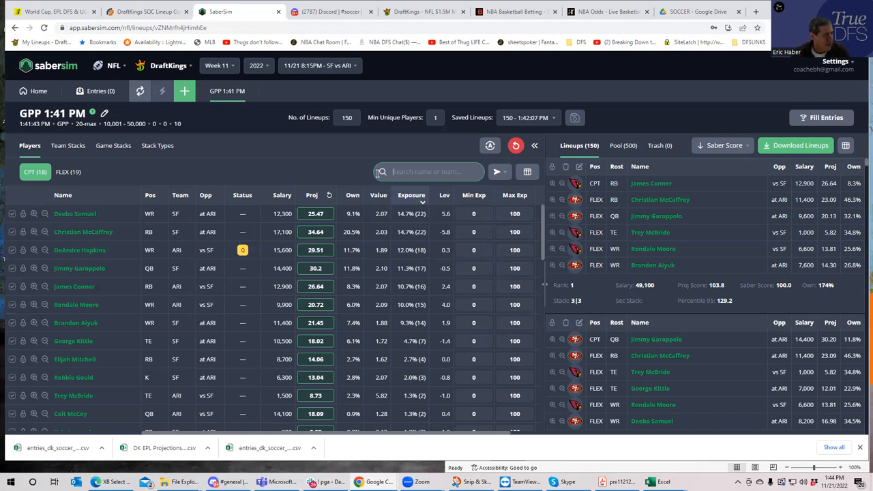
{"action": "mouse_move", "coordinate": [630, 57]}
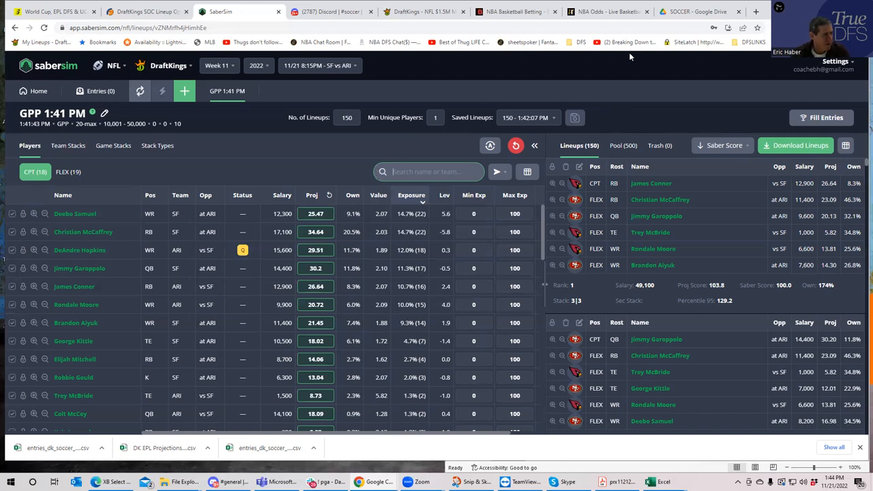